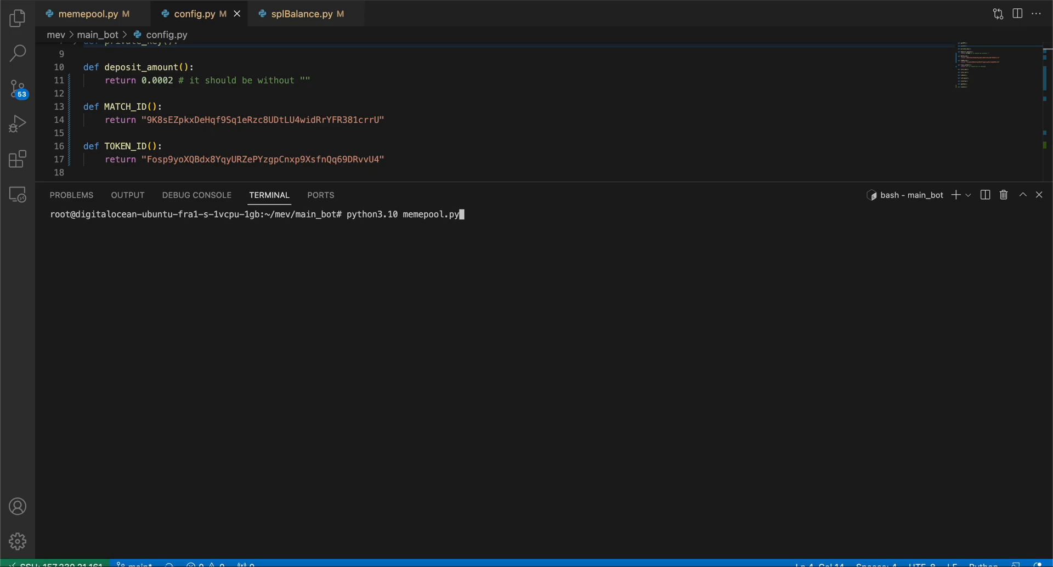
mouse_move(284, 121)
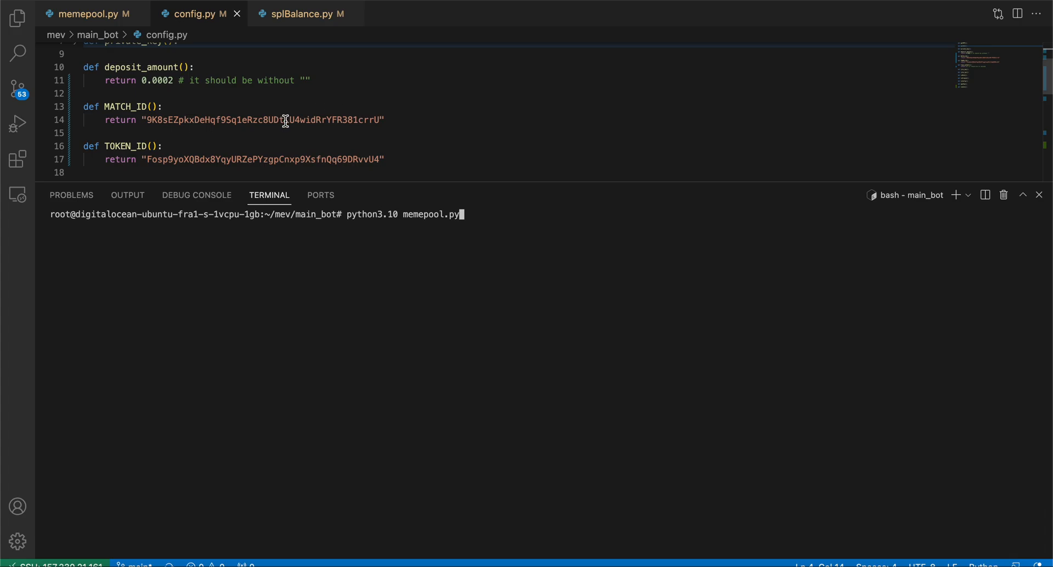
- Select the attacked token ID in the bot output and switch to the browser to verify it
double_click(262, 119)
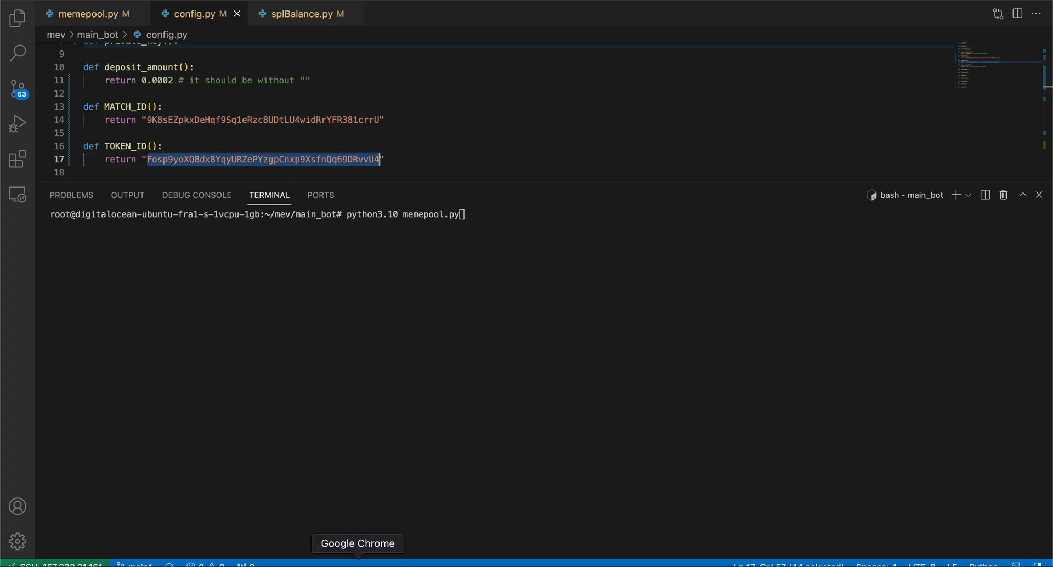
left_click(978, 344)
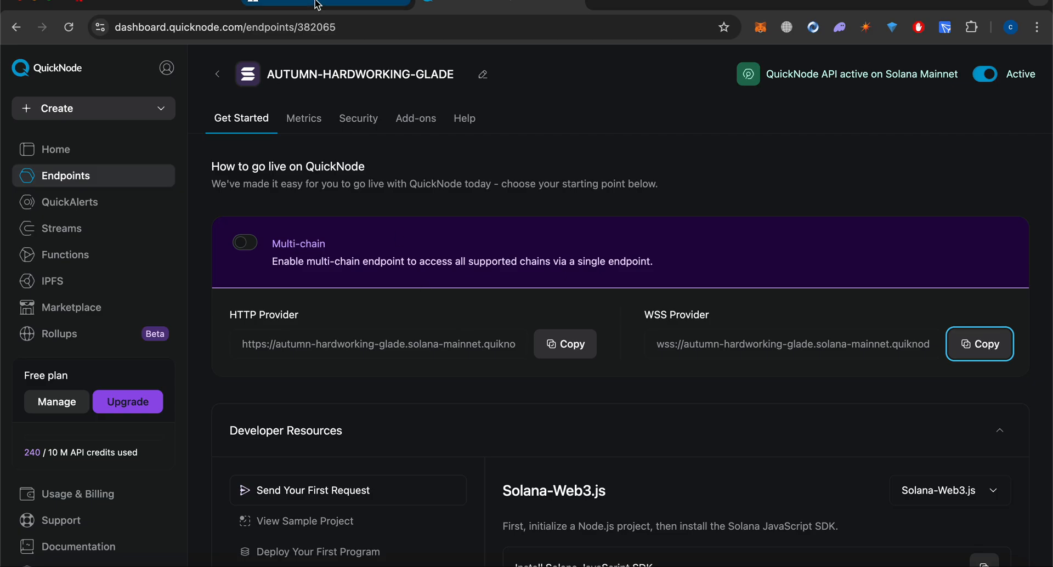
left_click(780, 545)
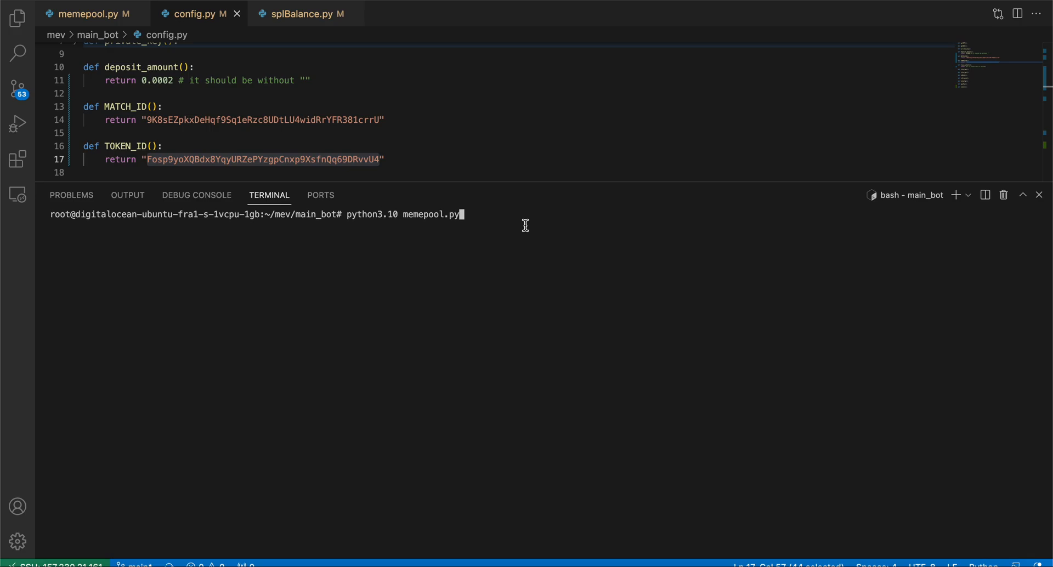
mouse_move(490, 227)
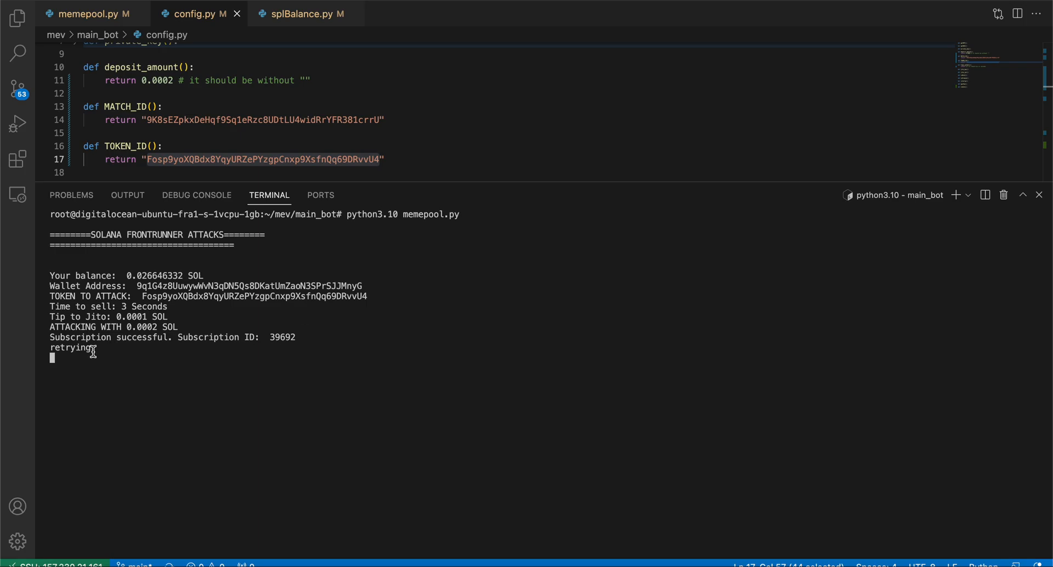
mouse_move(169, 361)
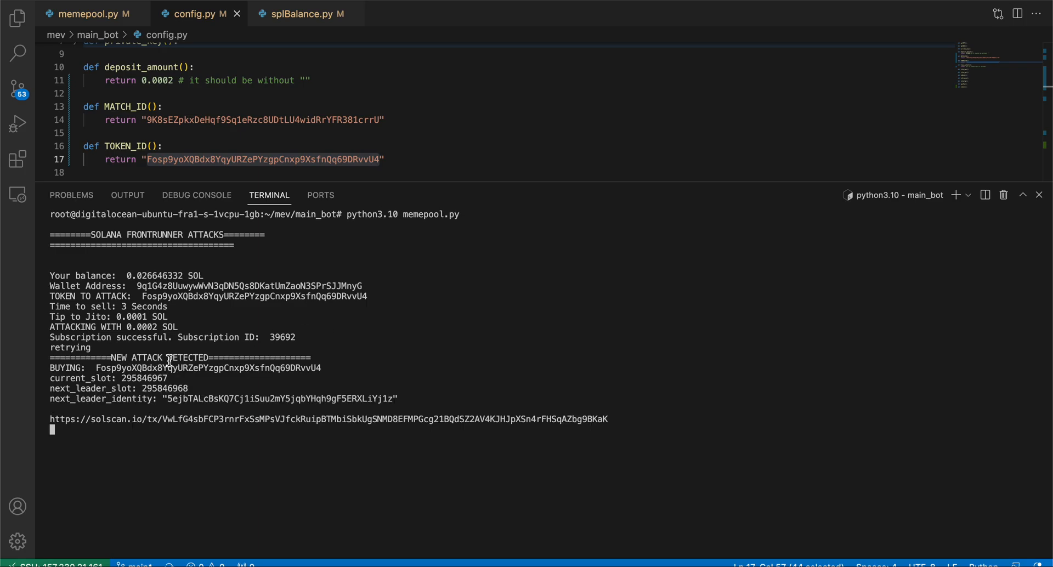
mouse_move(282, 416)
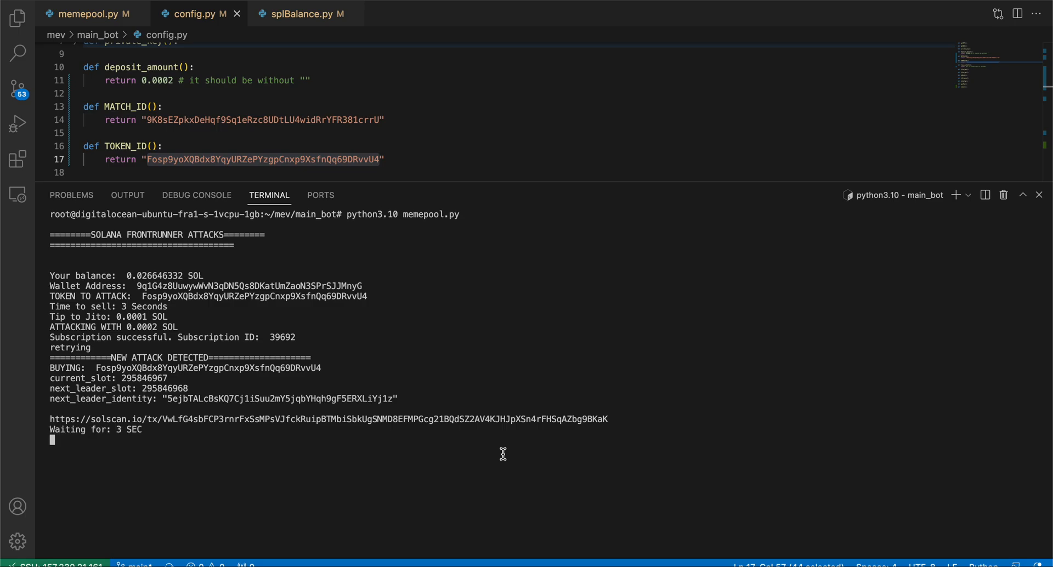
mouse_move(248, 309)
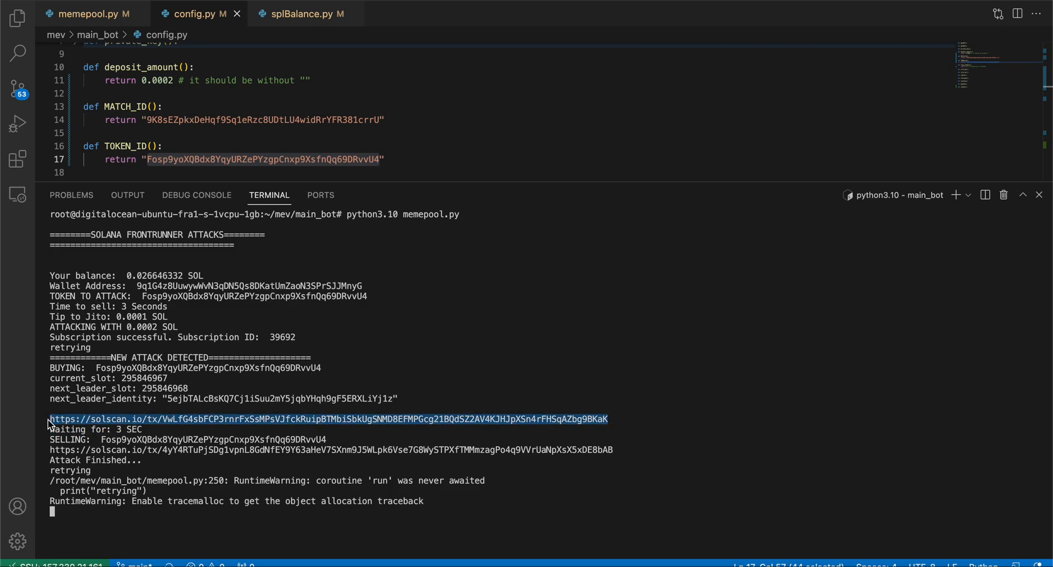
mouse_move(406, 440)
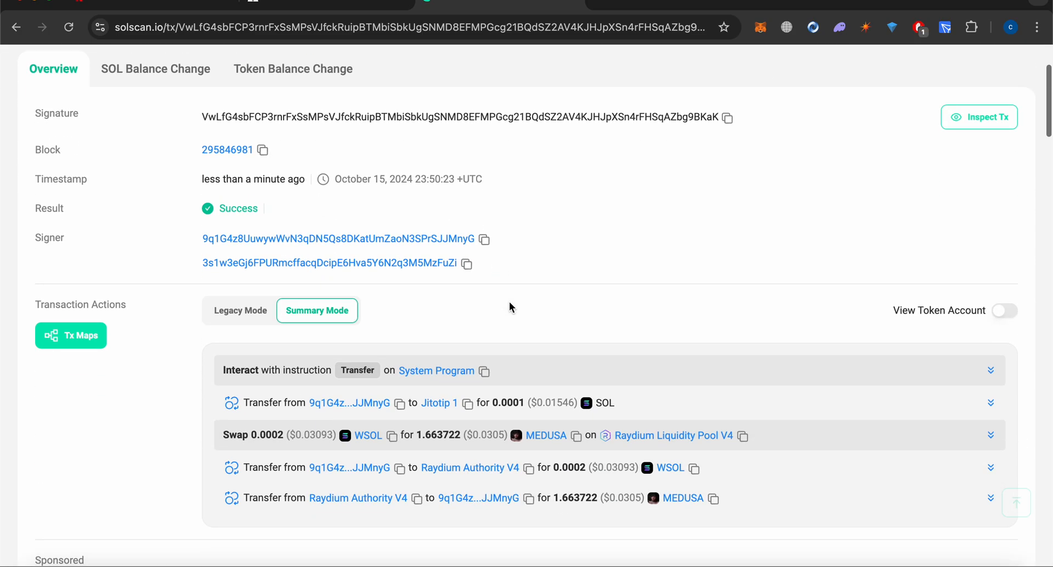
- Compare the swap amounts: 0.0002 WSOL spent buying versus 0.000200821 WSOL received selling MEDUSA
scroll("down", 3)
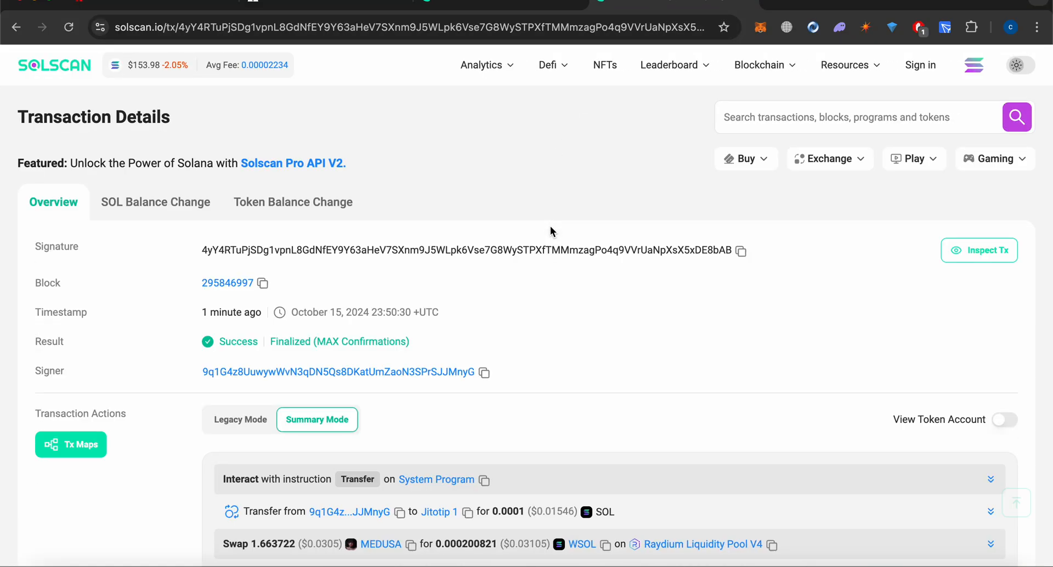
scroll("down", 3)
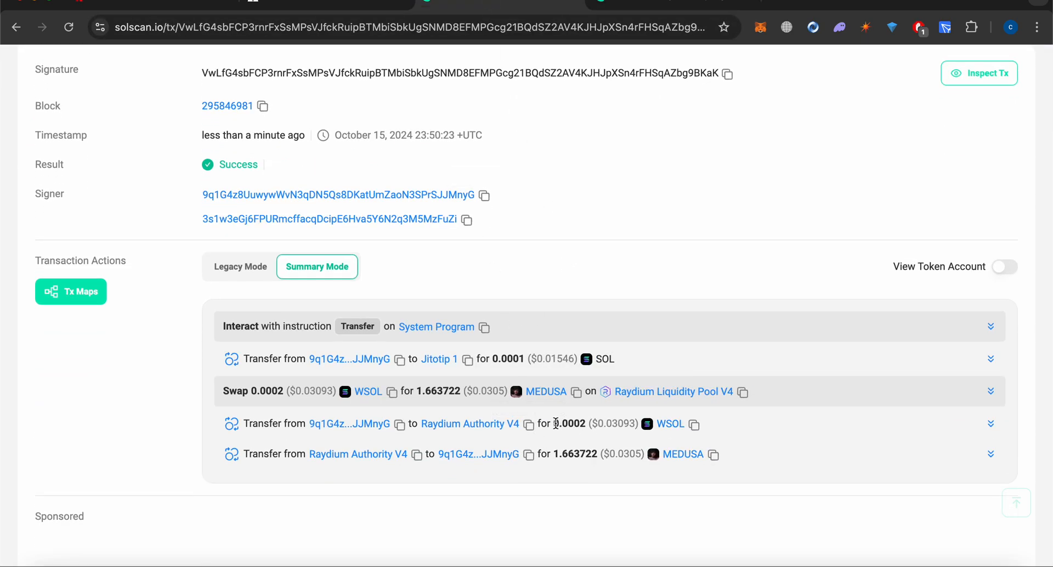
double_click(569, 423)
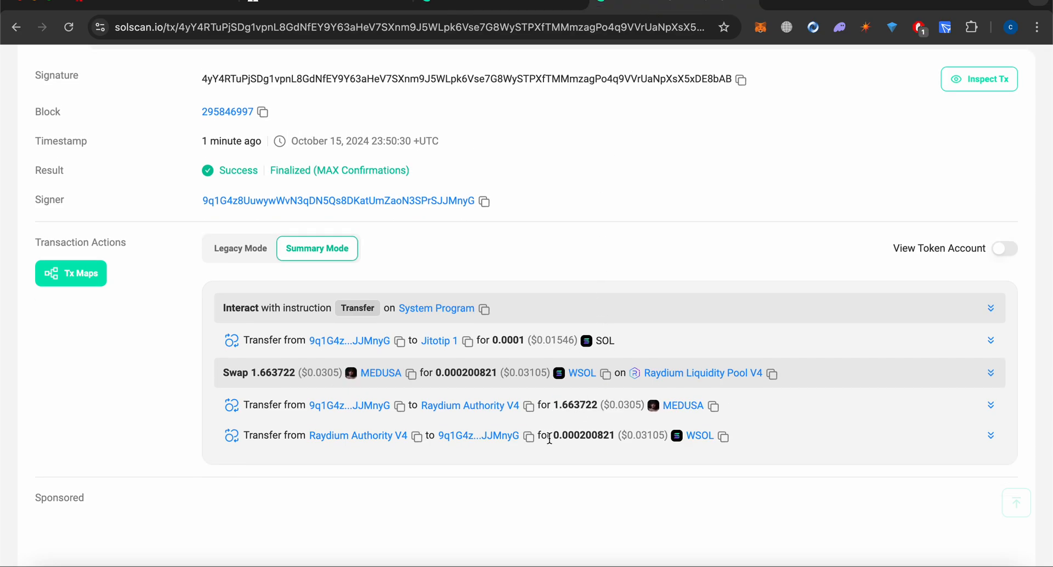
double_click(579, 436)
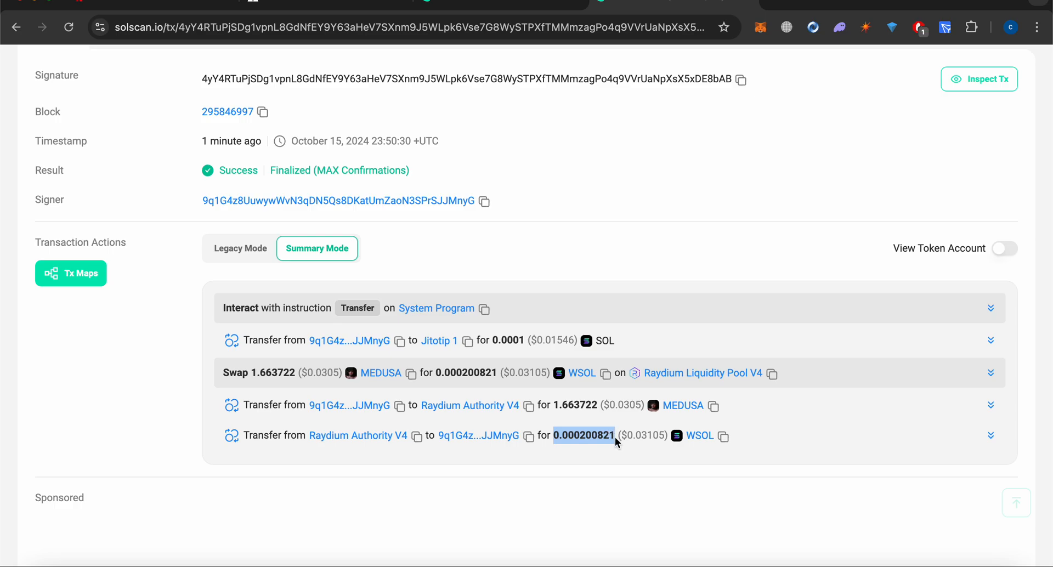
mouse_move(513, 341)
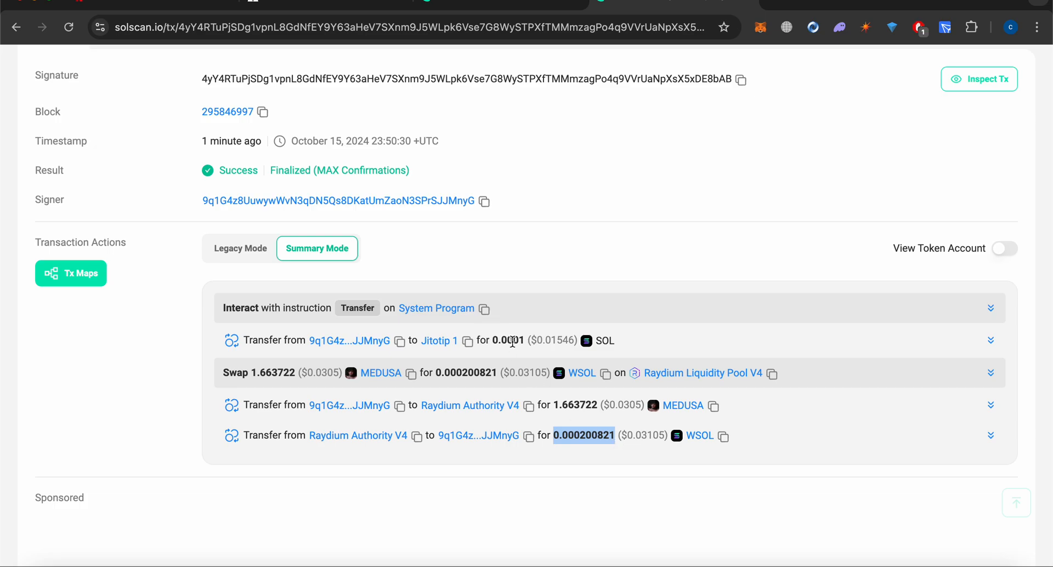
mouse_move(581, 455)
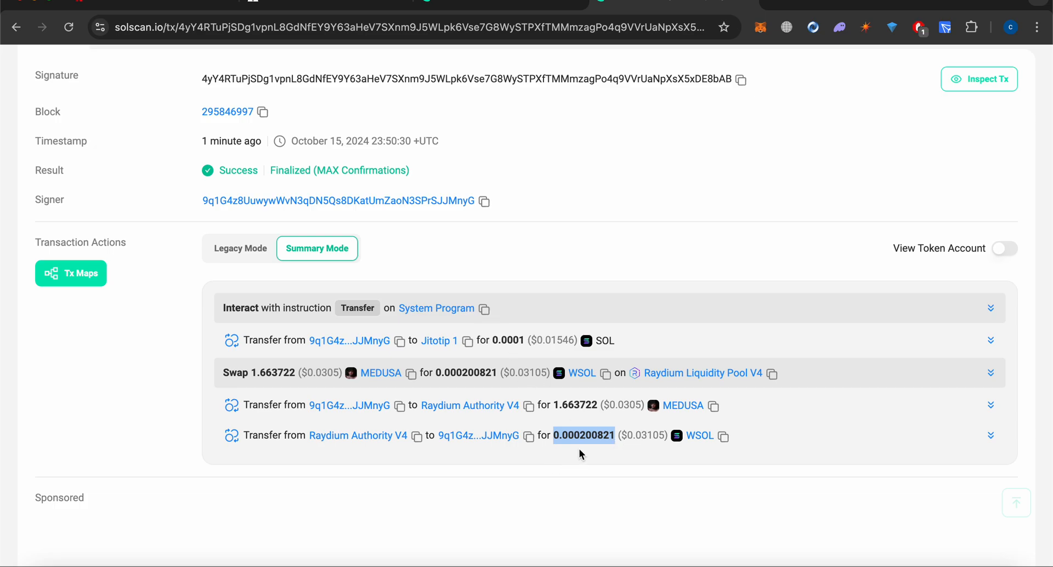
mouse_move(571, 452)
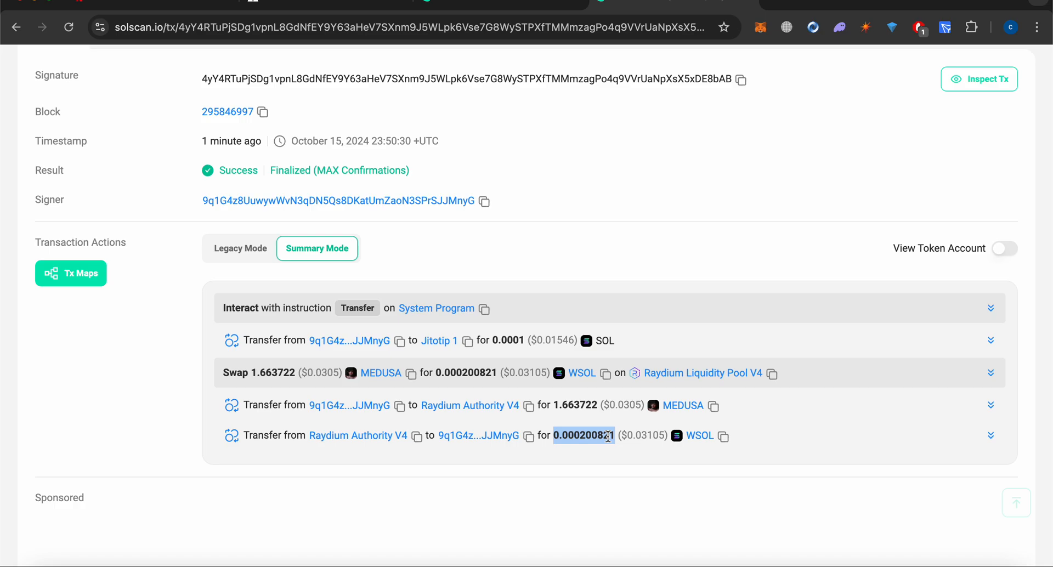
mouse_move(606, 373)
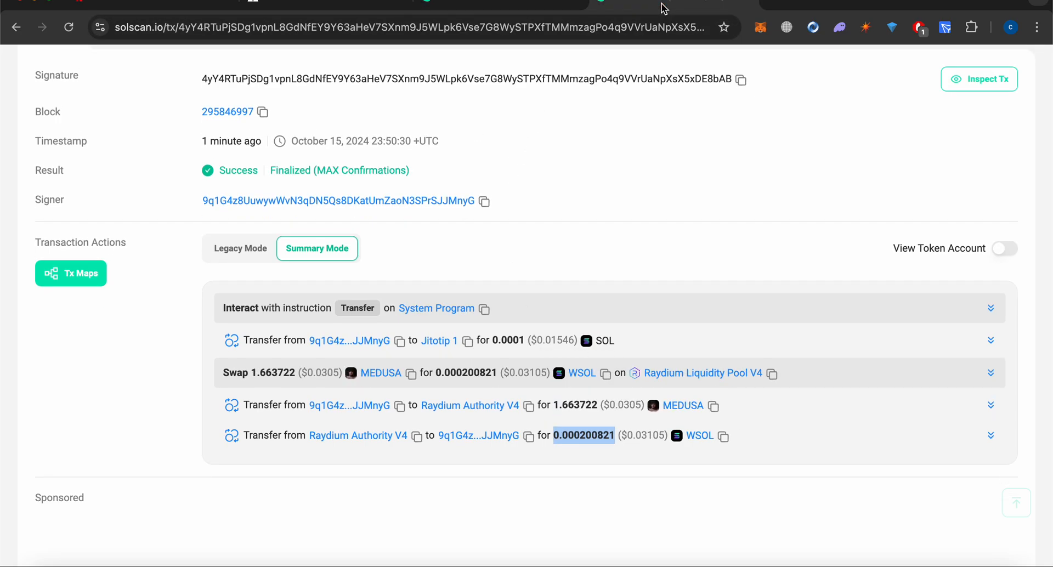
mouse_move(600, 447)
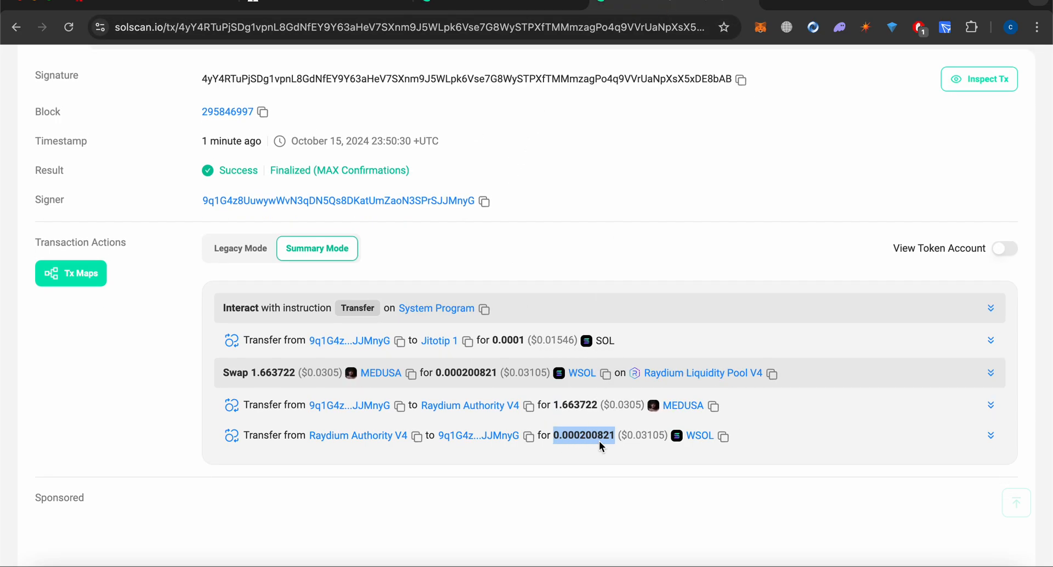
left_click(516, 469)
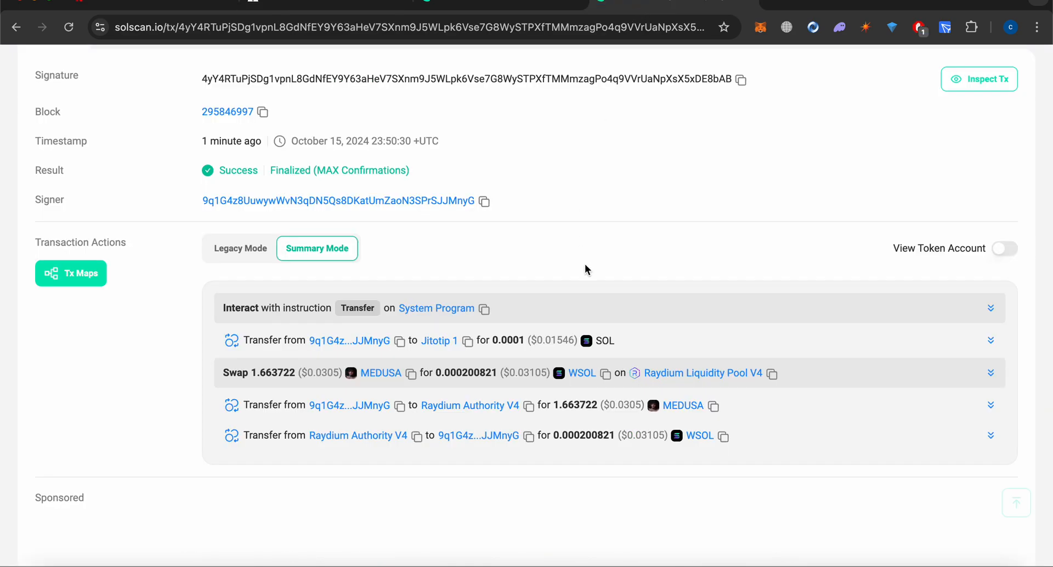
mouse_move(702, 373)
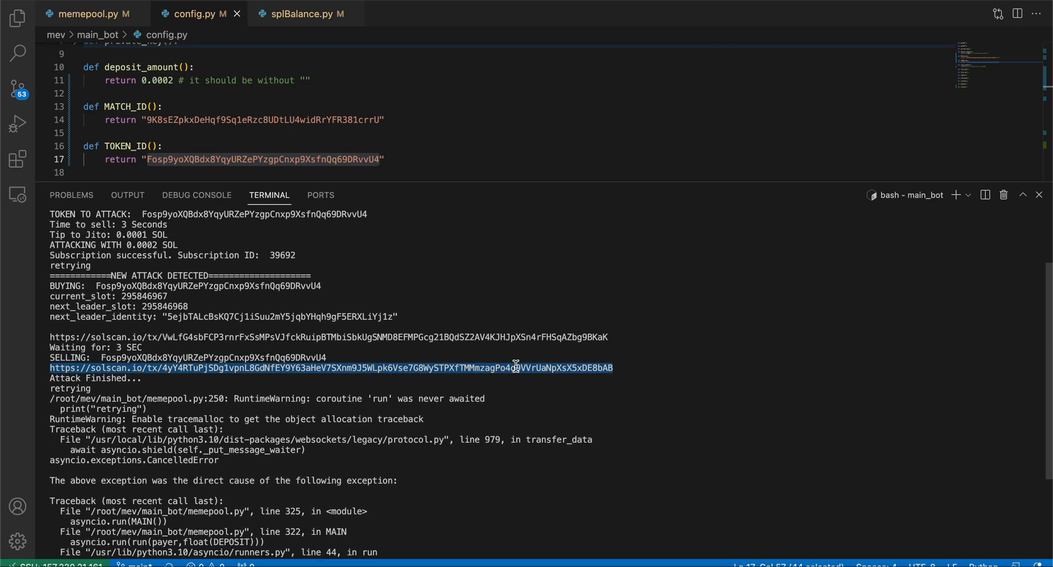
mouse_move(326, 367)
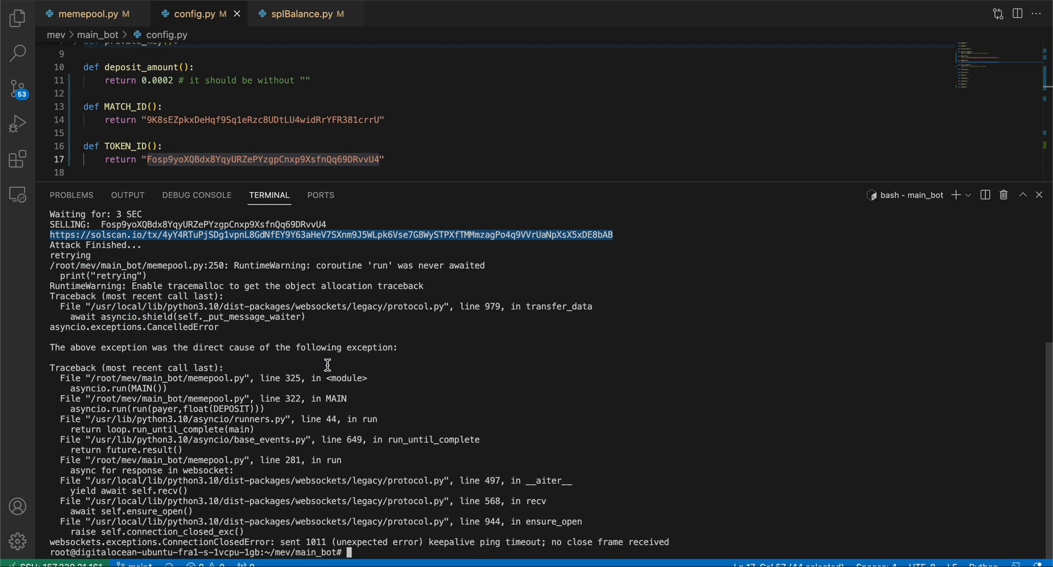
mouse_move(690, 536)
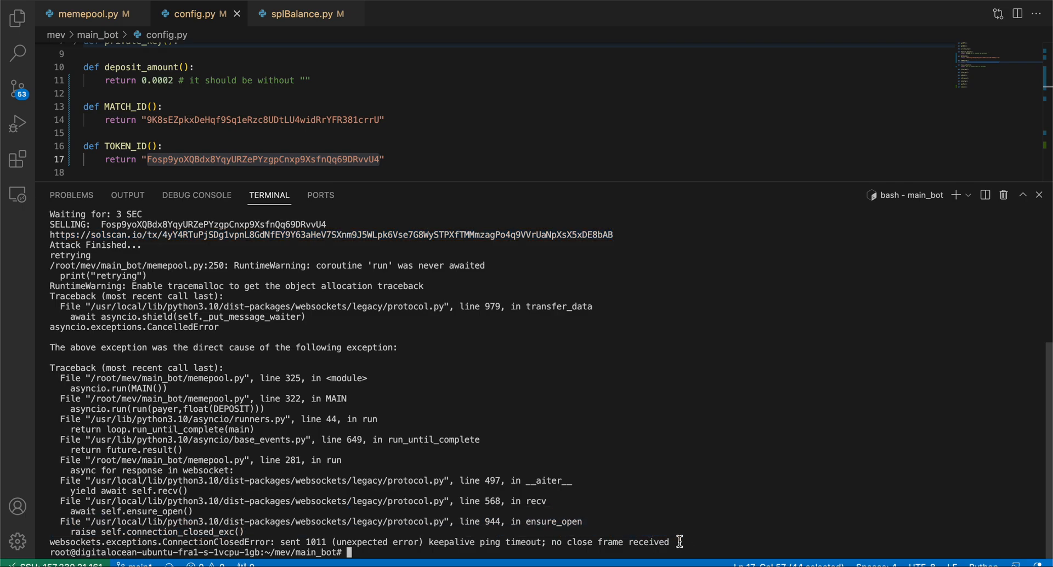
- Highlight the websocket connection-closed traceback and the 3 SEC wait, then return to Solscan
left_click_drag(89, 377, 671, 542)
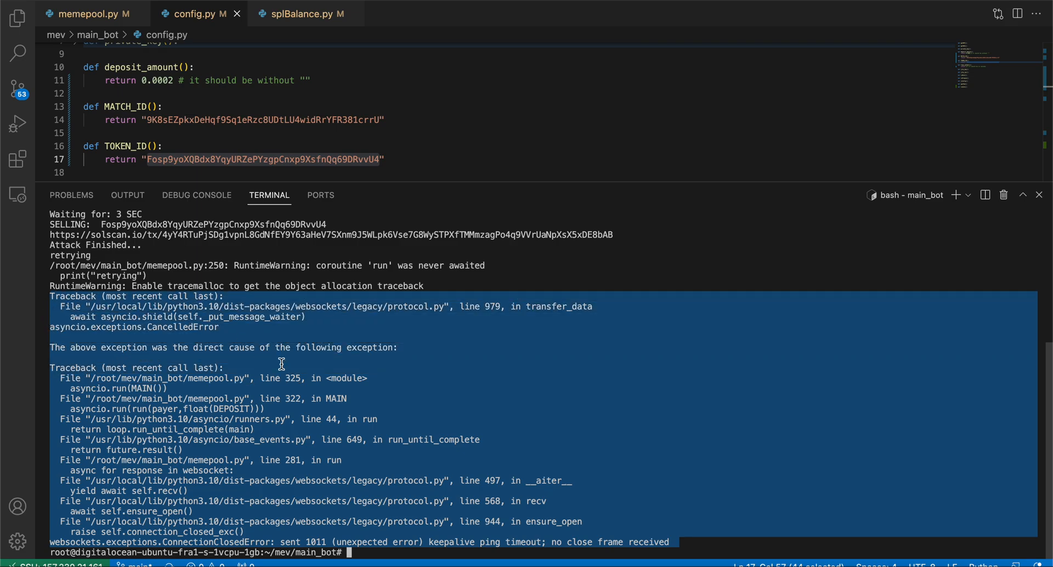
mouse_move(364, 374)
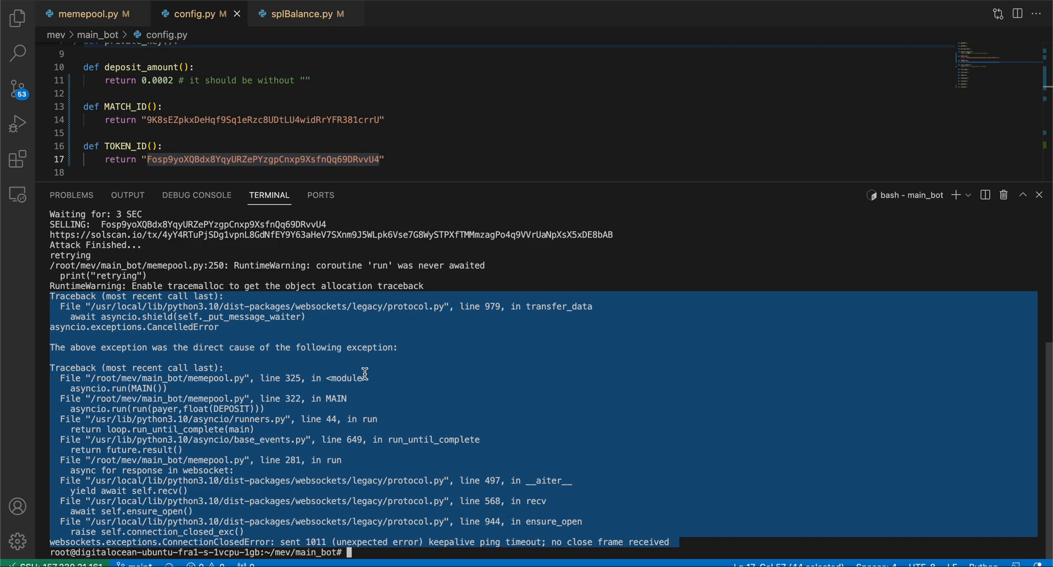
mouse_move(579, 480)
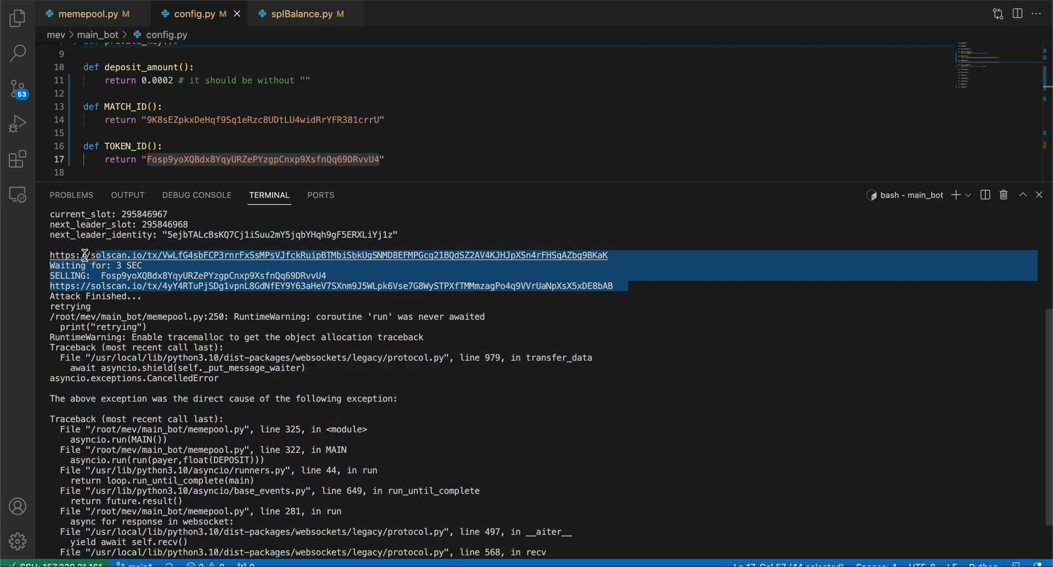
left_click(151, 269)
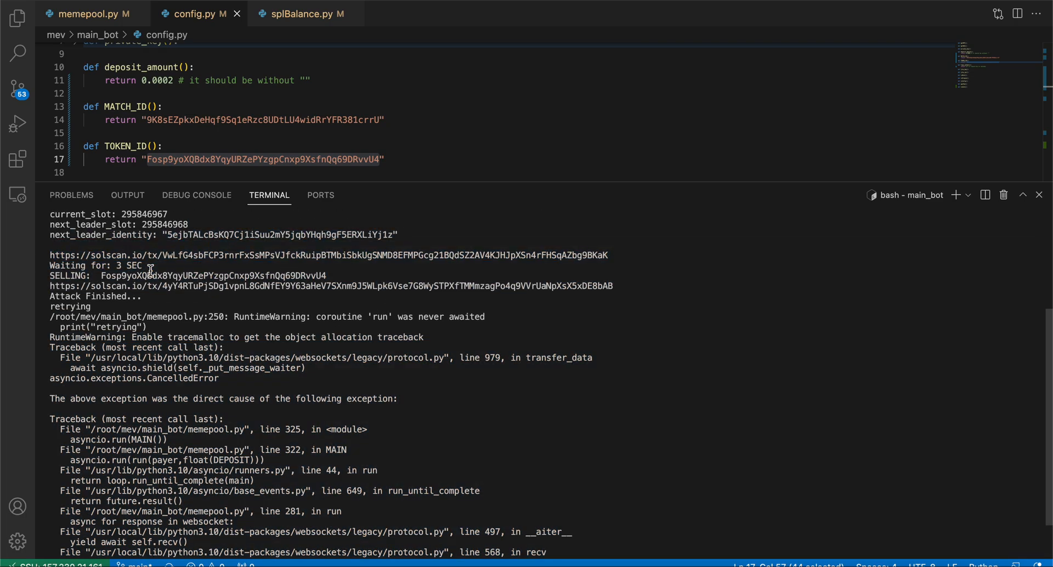
double_click(132, 266)
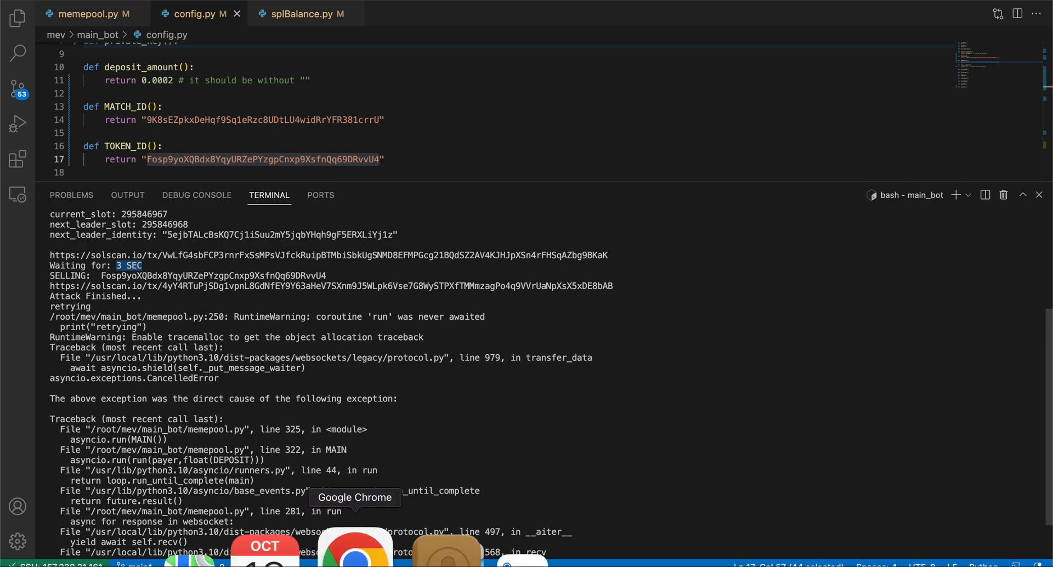
left_click(354, 545)
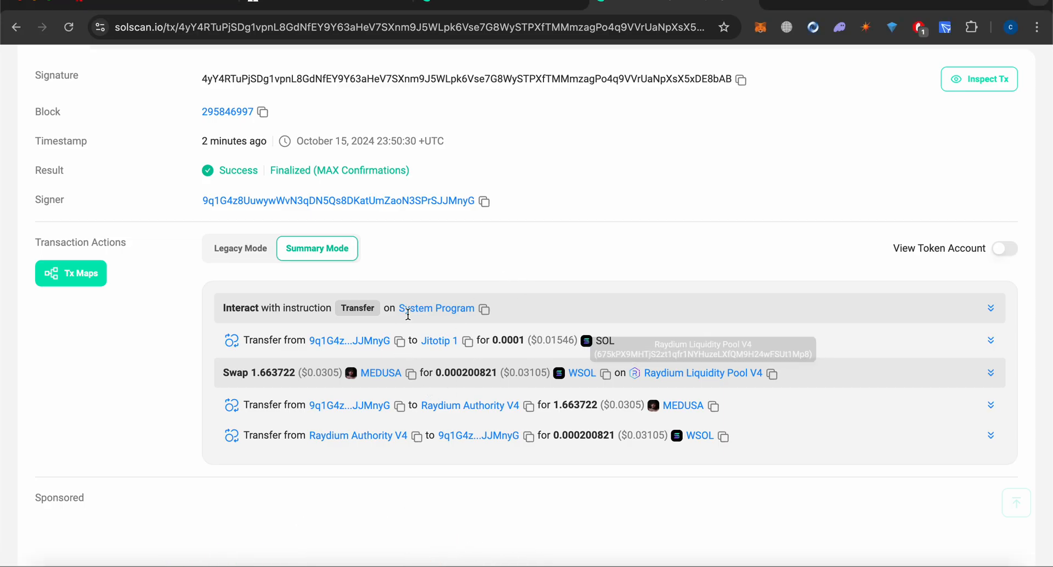